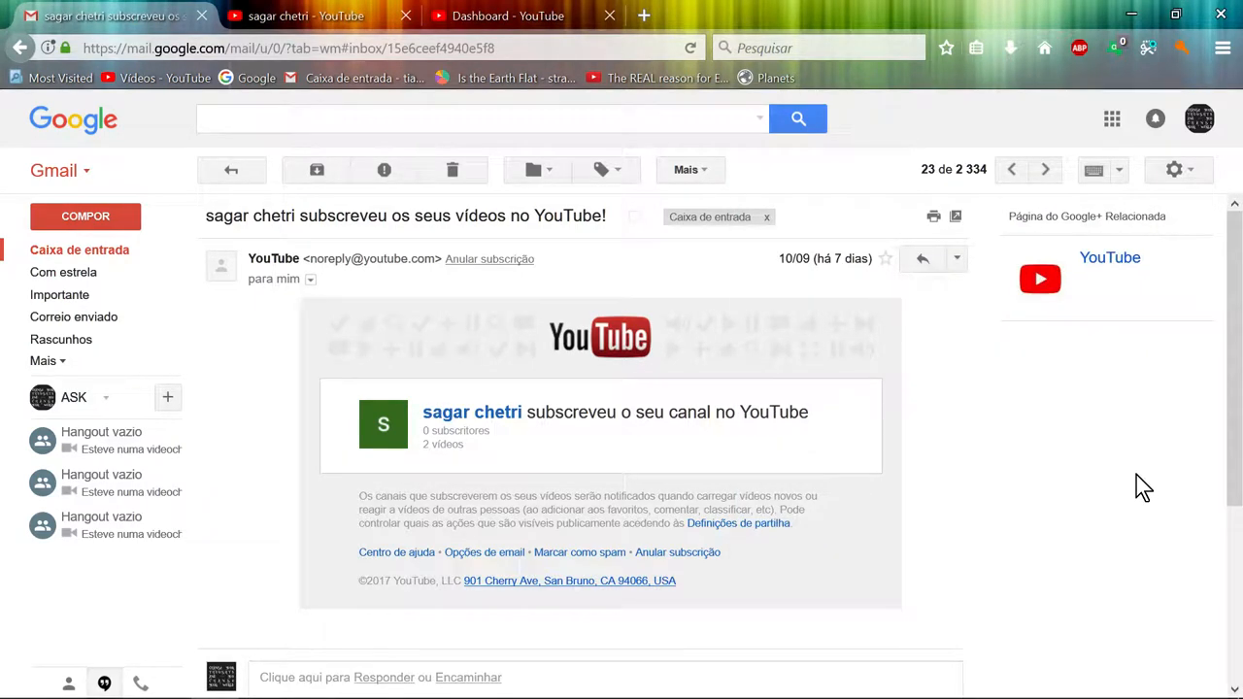
pyautogui.moveTo(945, 476)
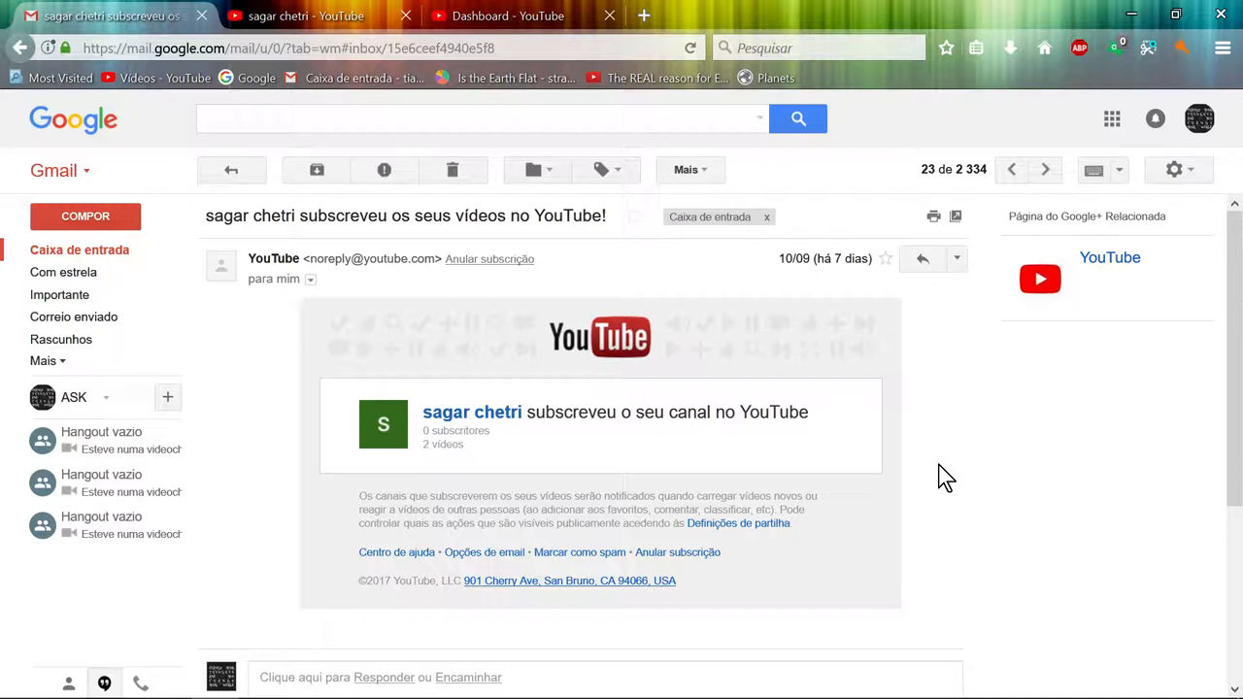
pyautogui.moveTo(601, 447)
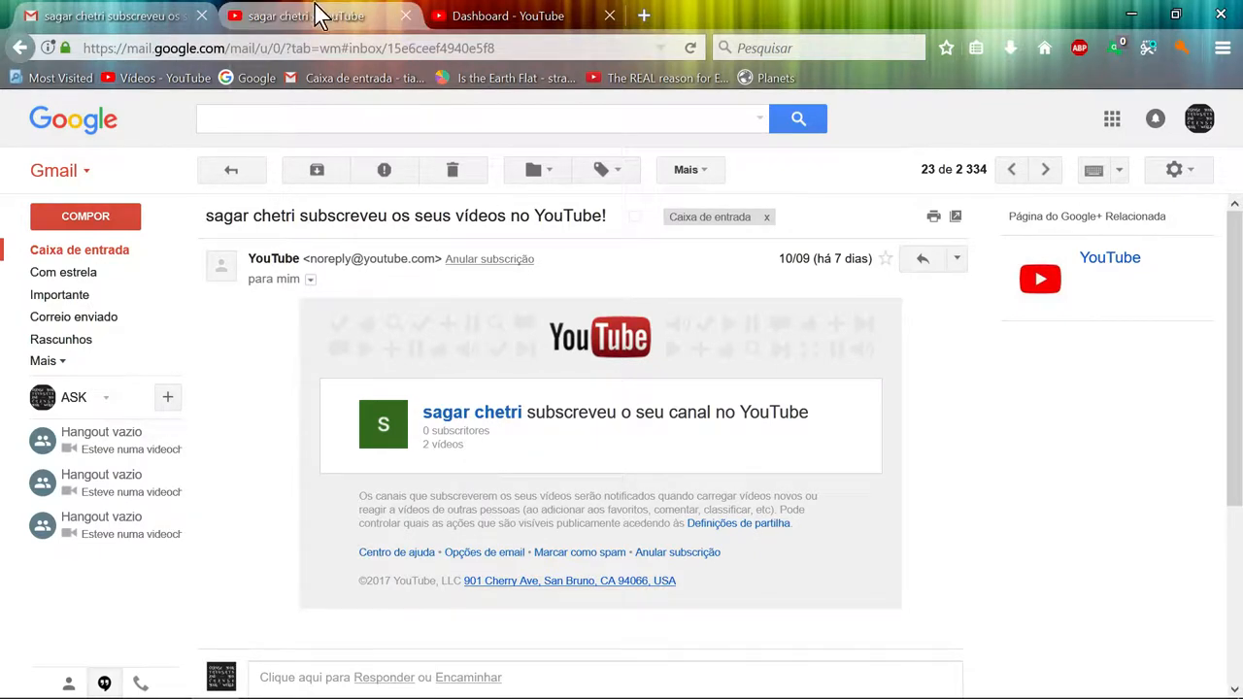
# On sagar chetri's channel tab, scroll the subscriptions list down to Sagar Sheen and CharlieSheen.
pyautogui.click(291, 16)
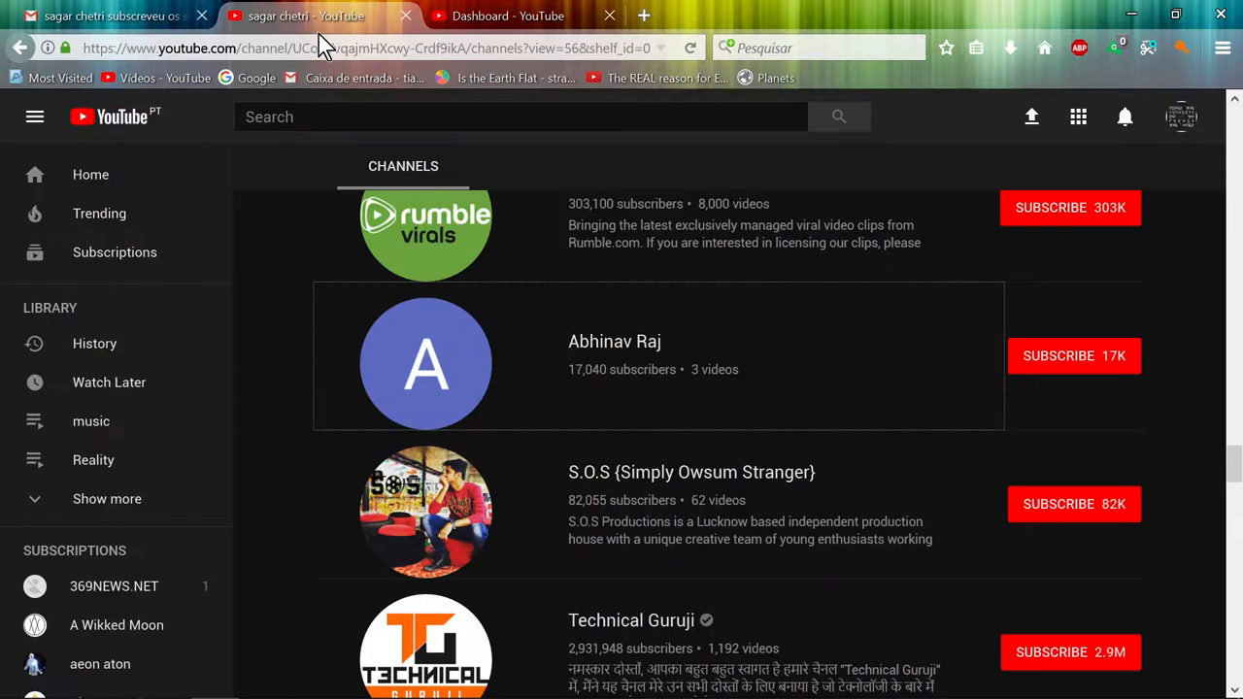
pyautogui.scroll(-3)
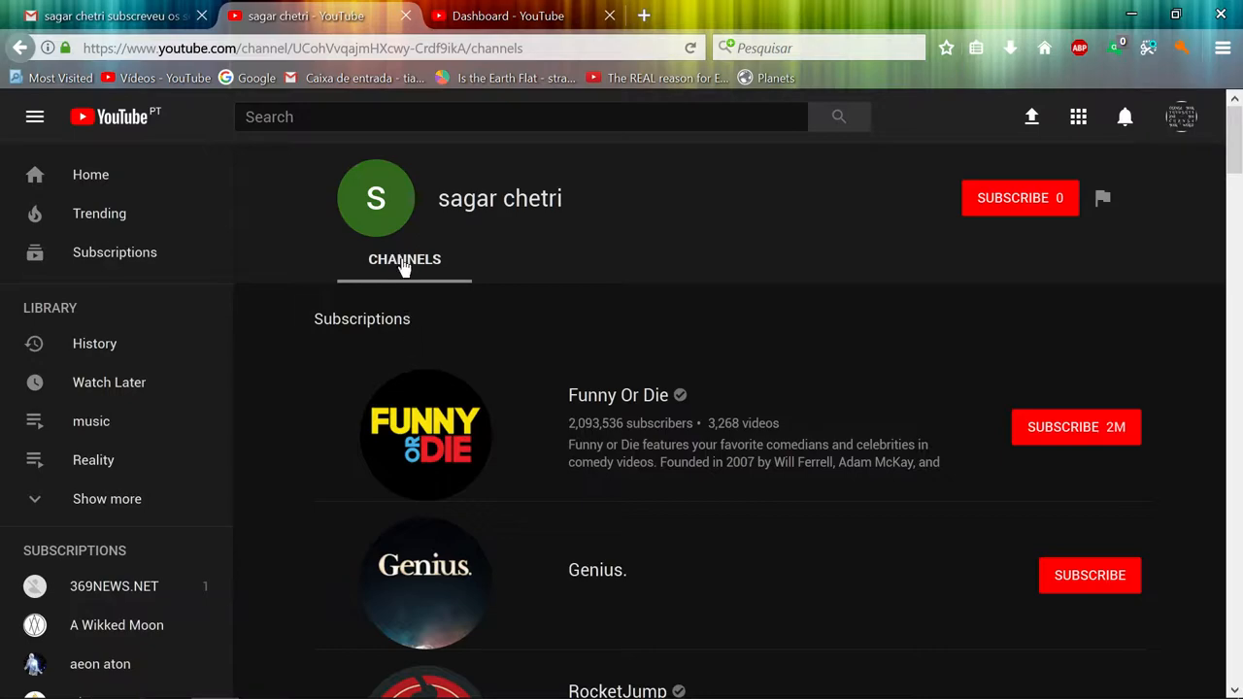
pyautogui.moveTo(580, 261)
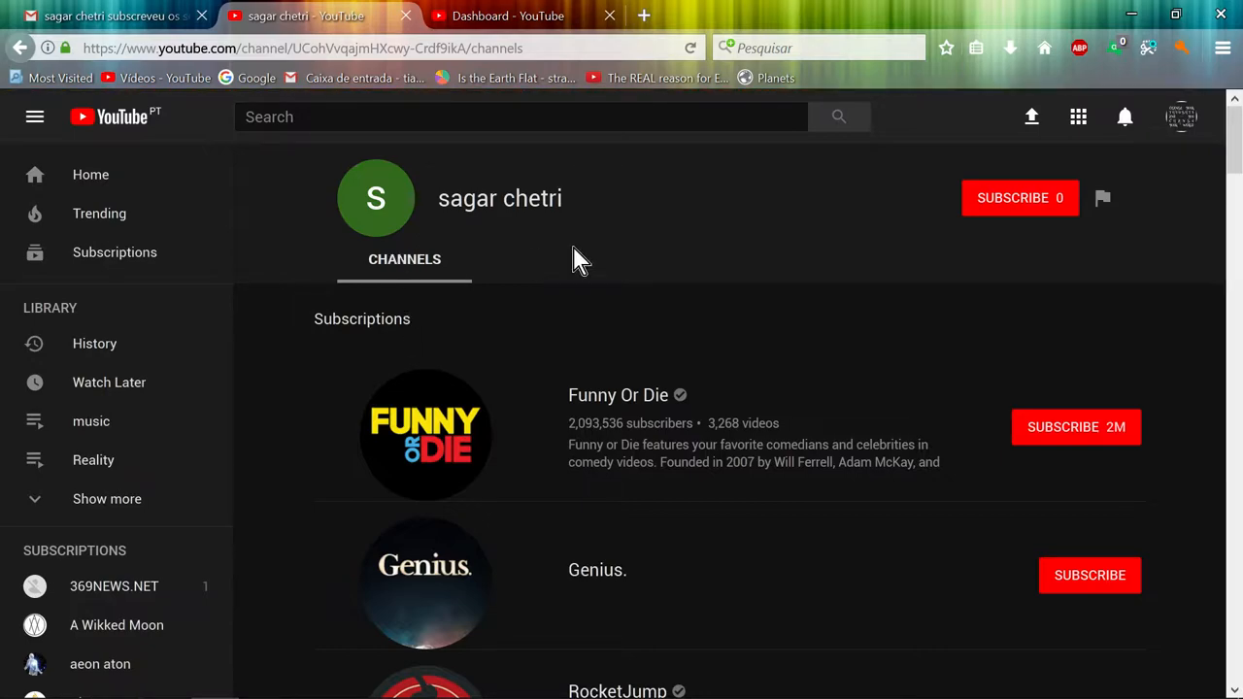
pyautogui.scroll(-3)
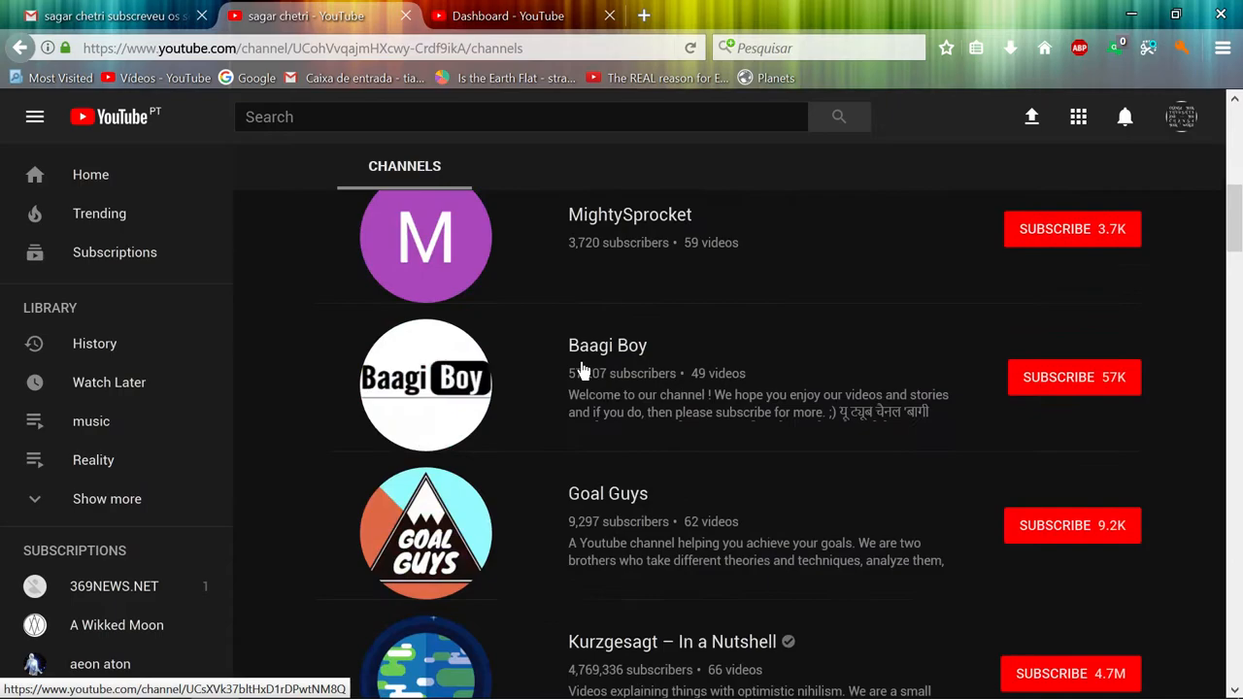
pyautogui.scroll(-3)
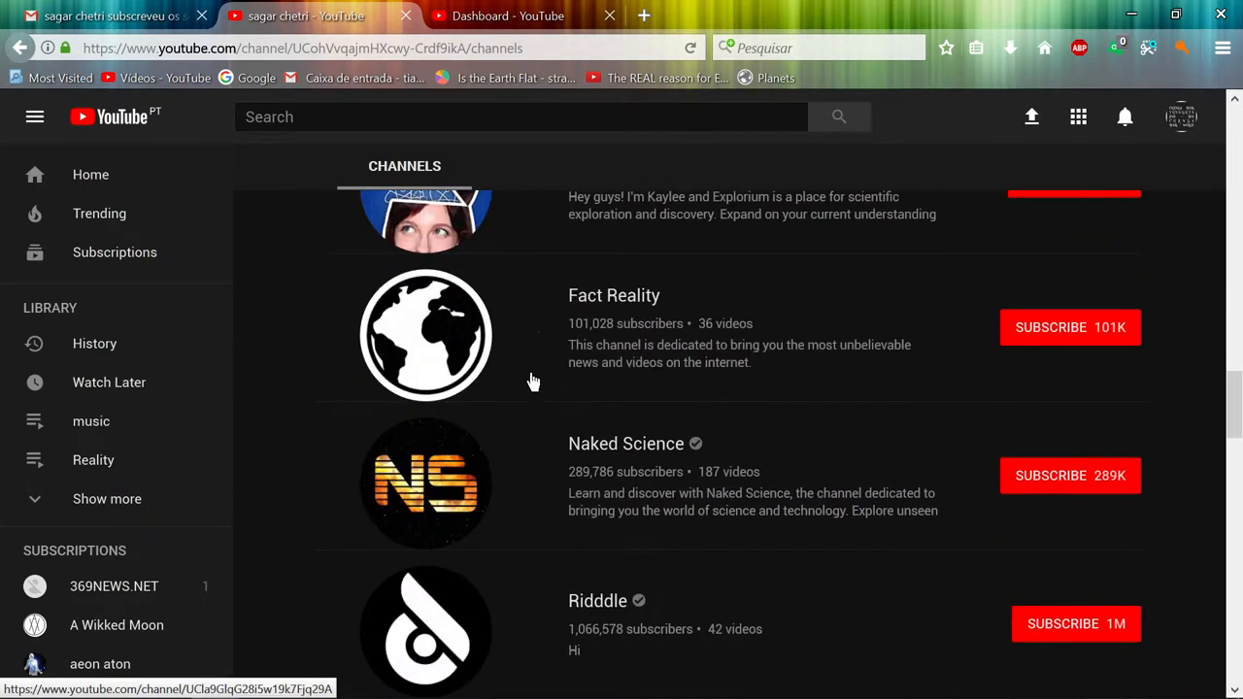
pyautogui.scroll(-3)
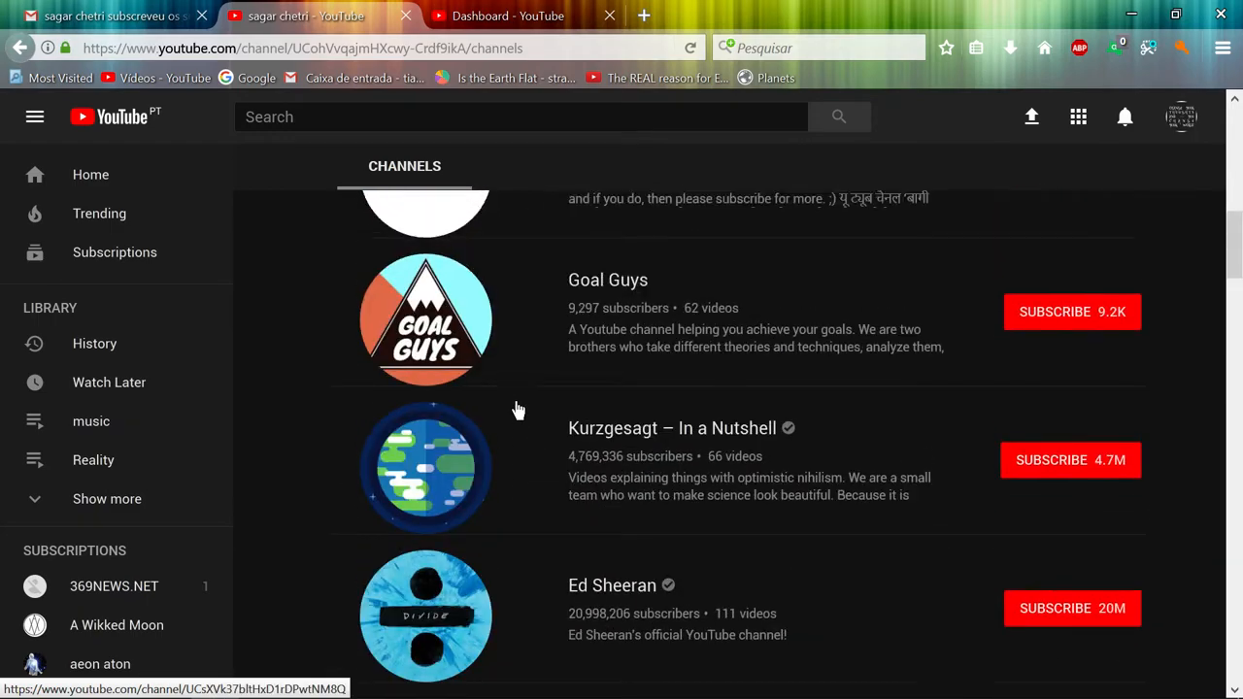
pyautogui.scroll(-3)
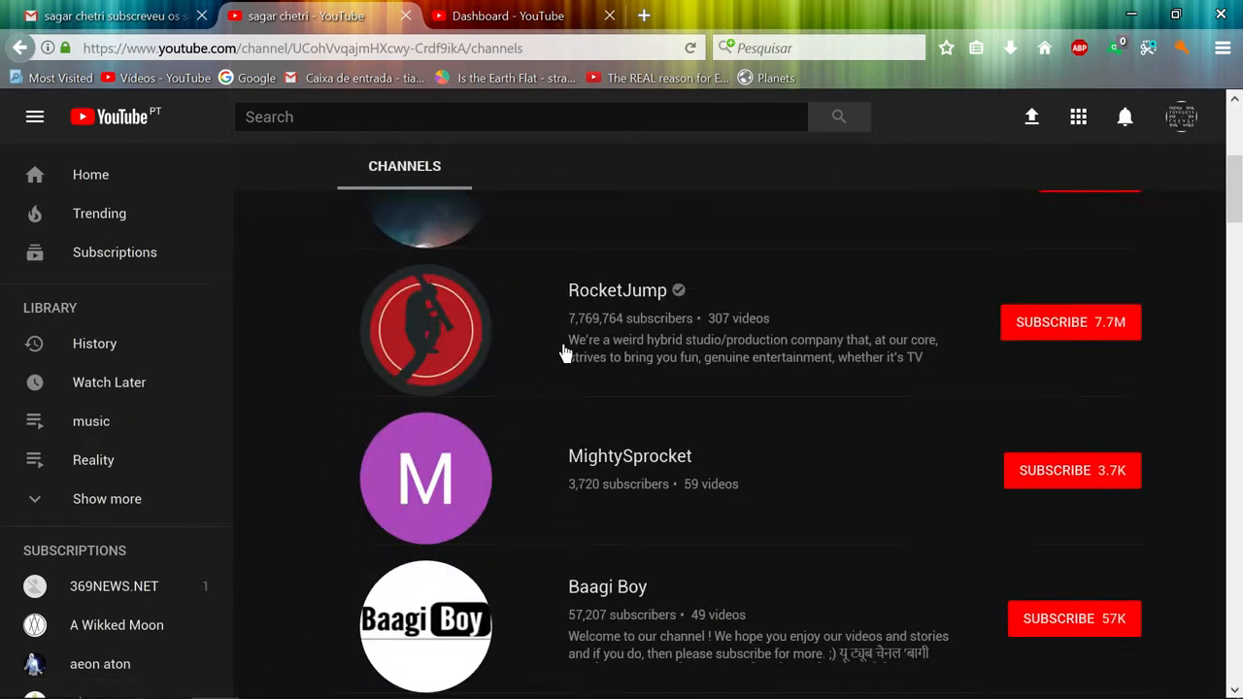
pyautogui.scroll(-3)
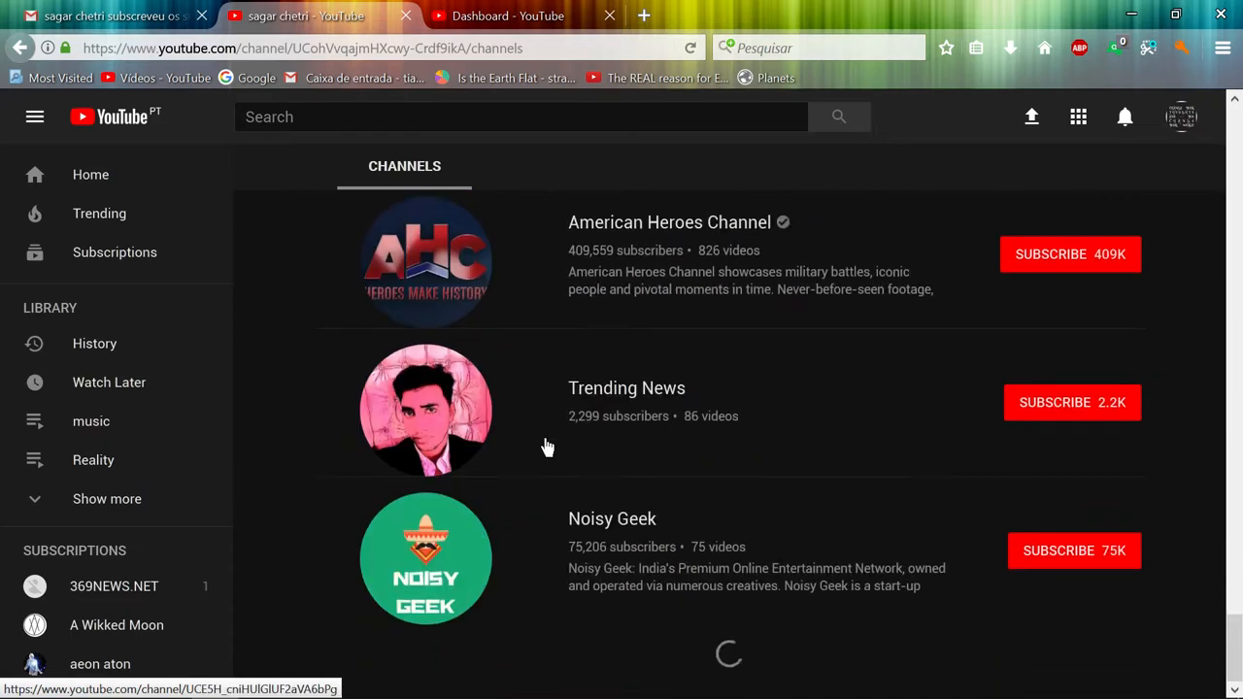
pyautogui.scroll(-3)
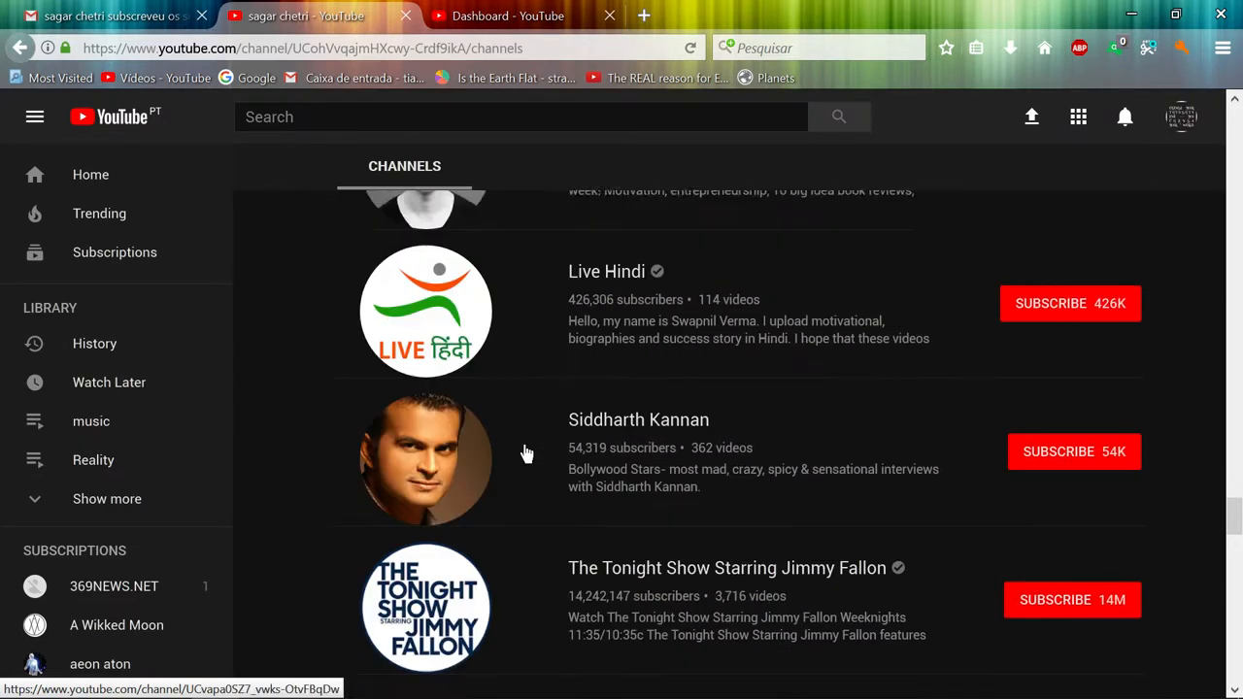
pyautogui.scroll(-3)
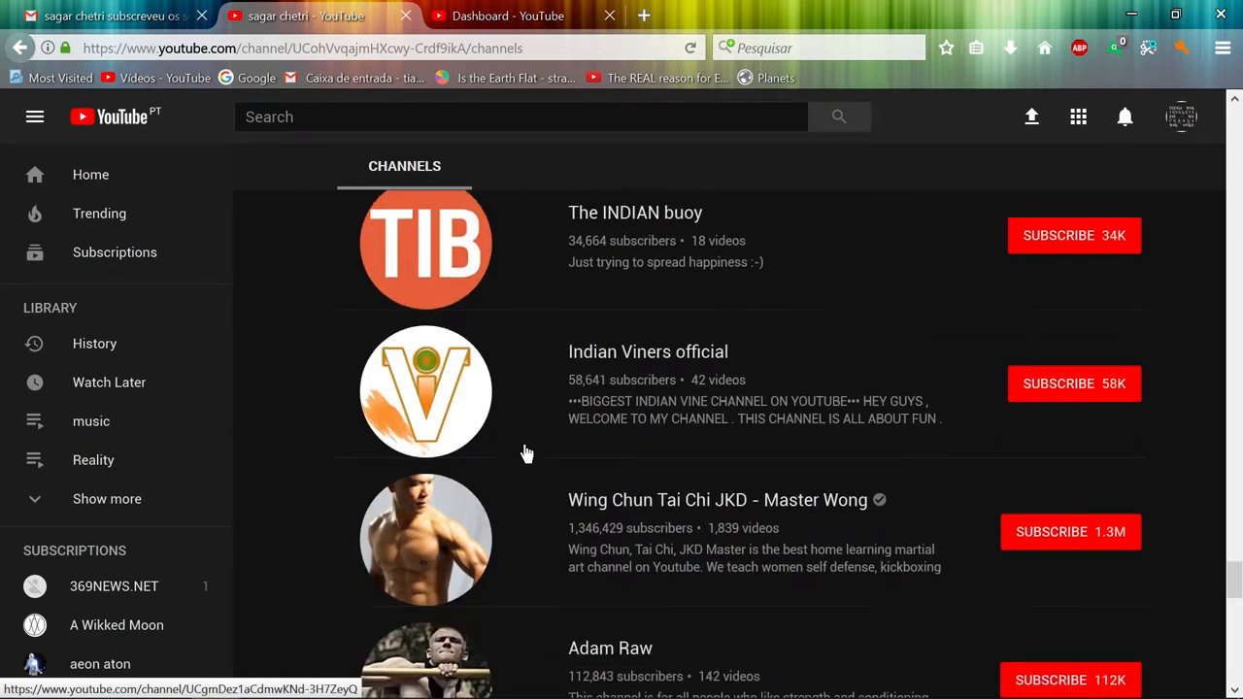
pyautogui.scroll(-3)
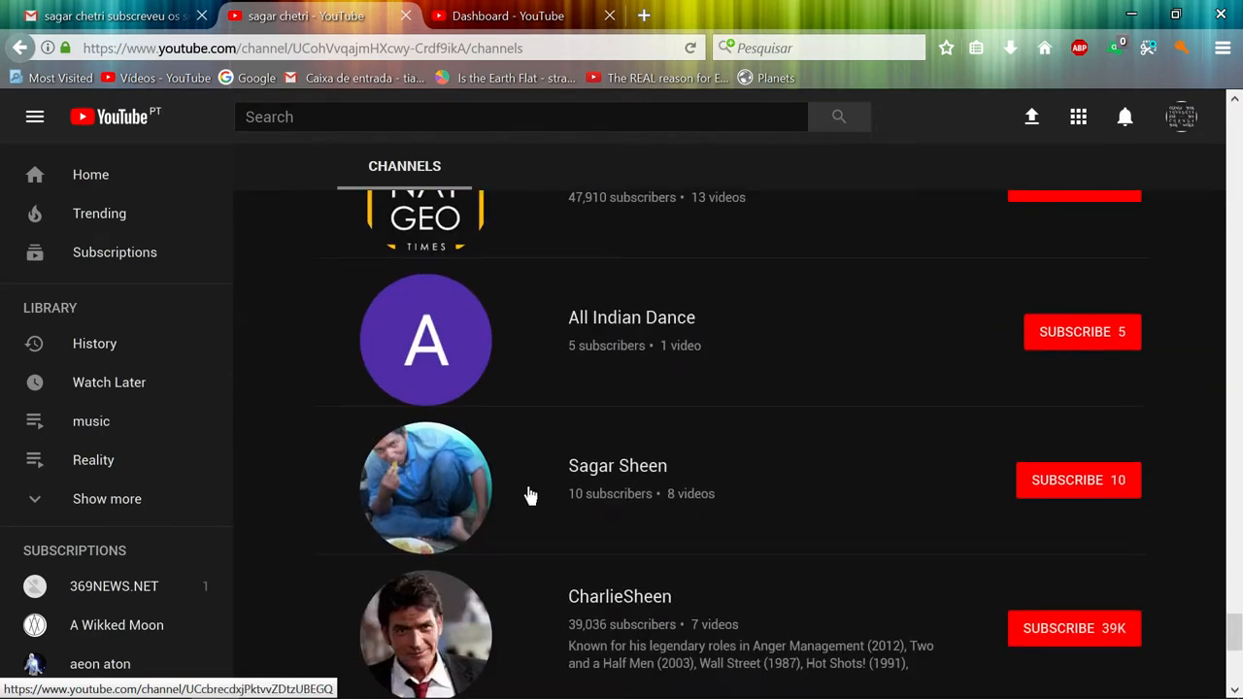
pyautogui.moveTo(610, 517)
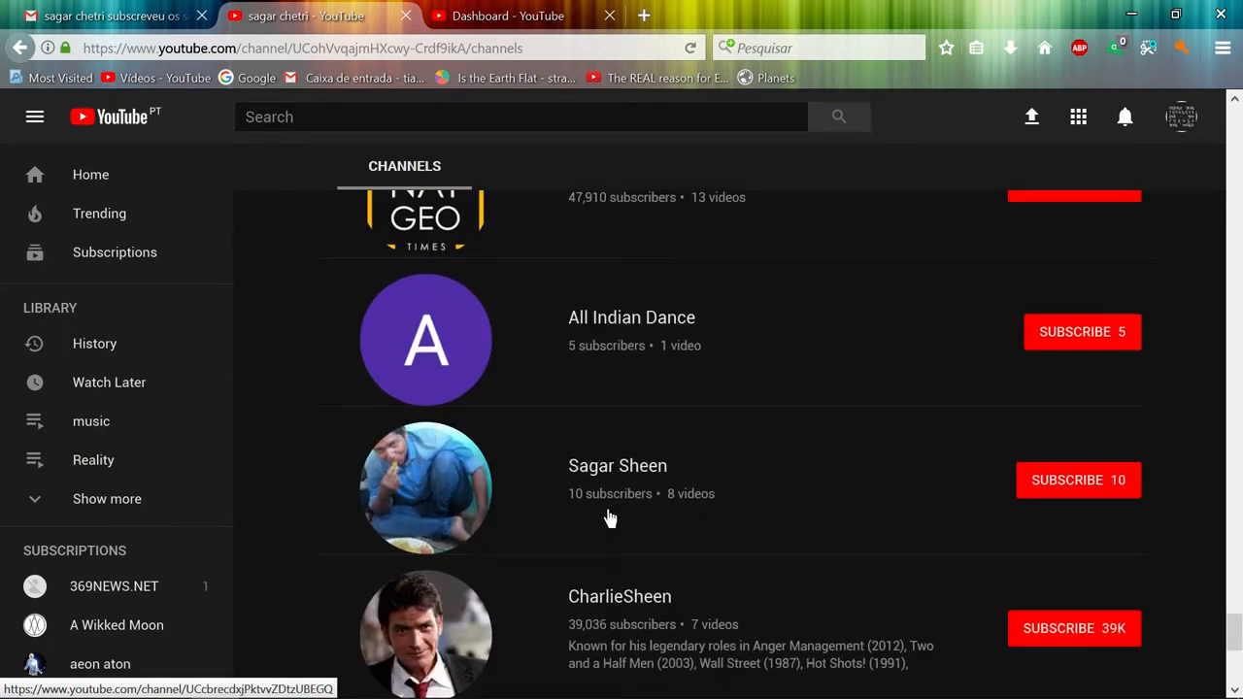
pyautogui.moveTo(695, 513)
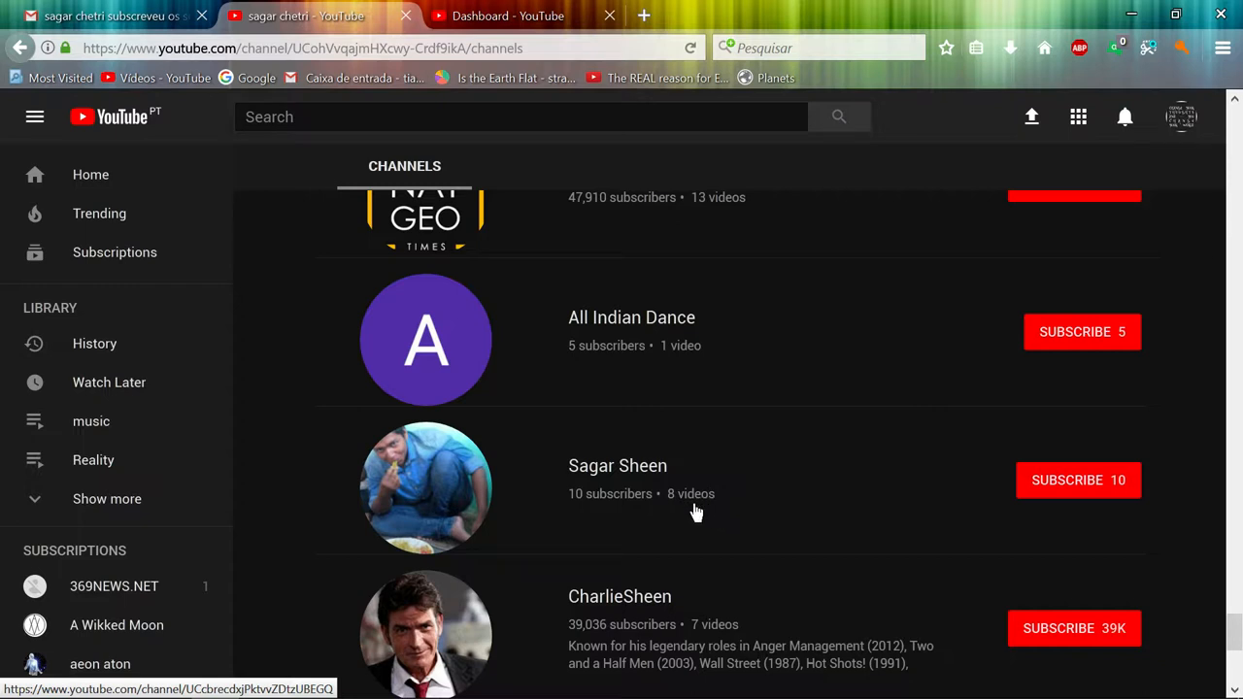
pyautogui.moveTo(618, 471)
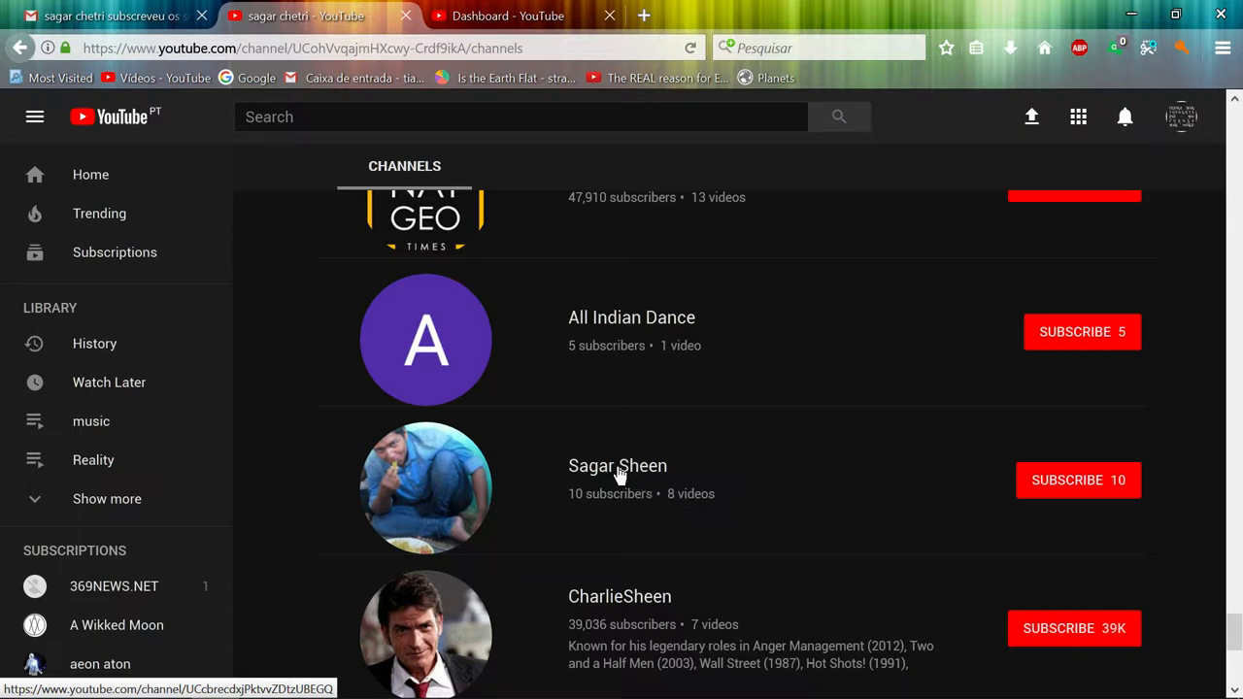
pyautogui.click(618, 465)
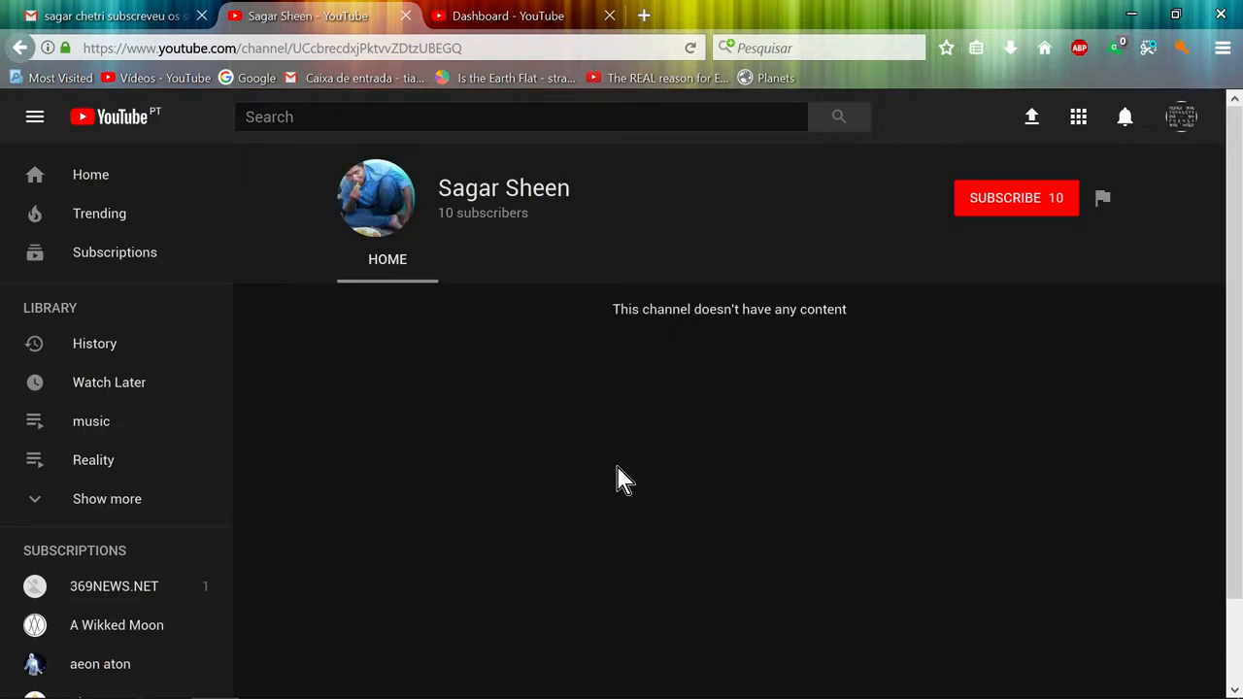
pyautogui.moveTo(863, 325)
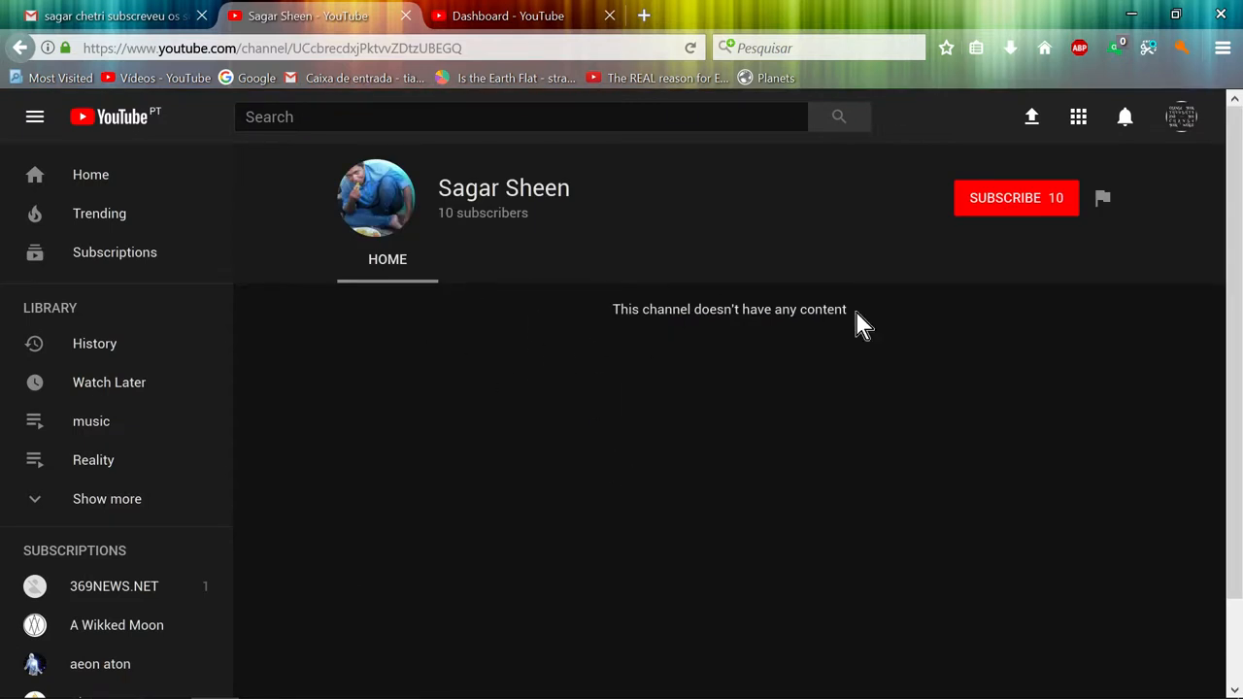
pyautogui.moveTo(558, 361)
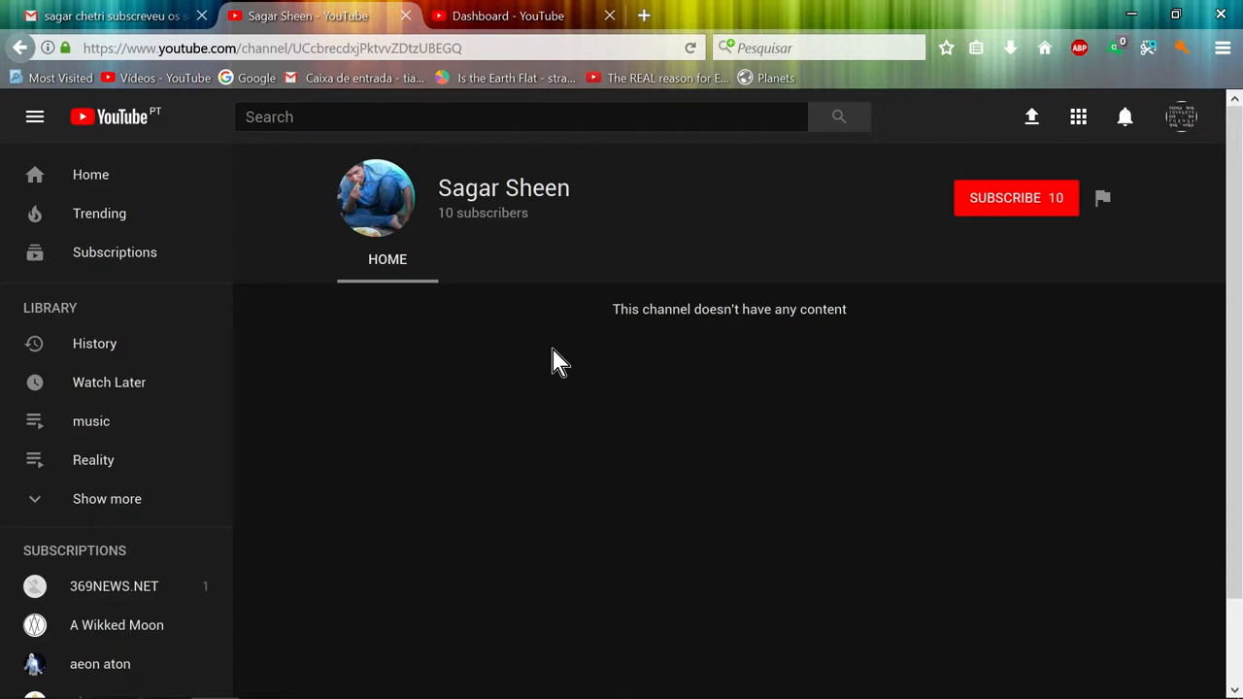
pyautogui.moveTo(622, 243)
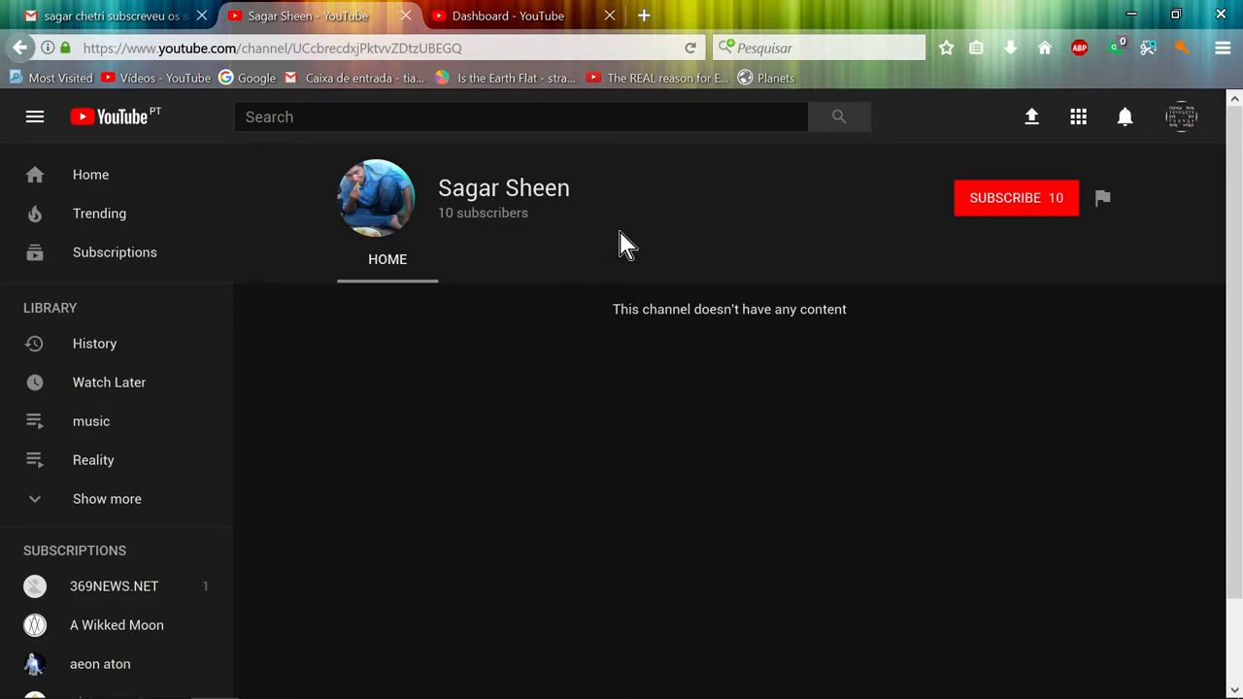
pyautogui.moveTo(582, 377)
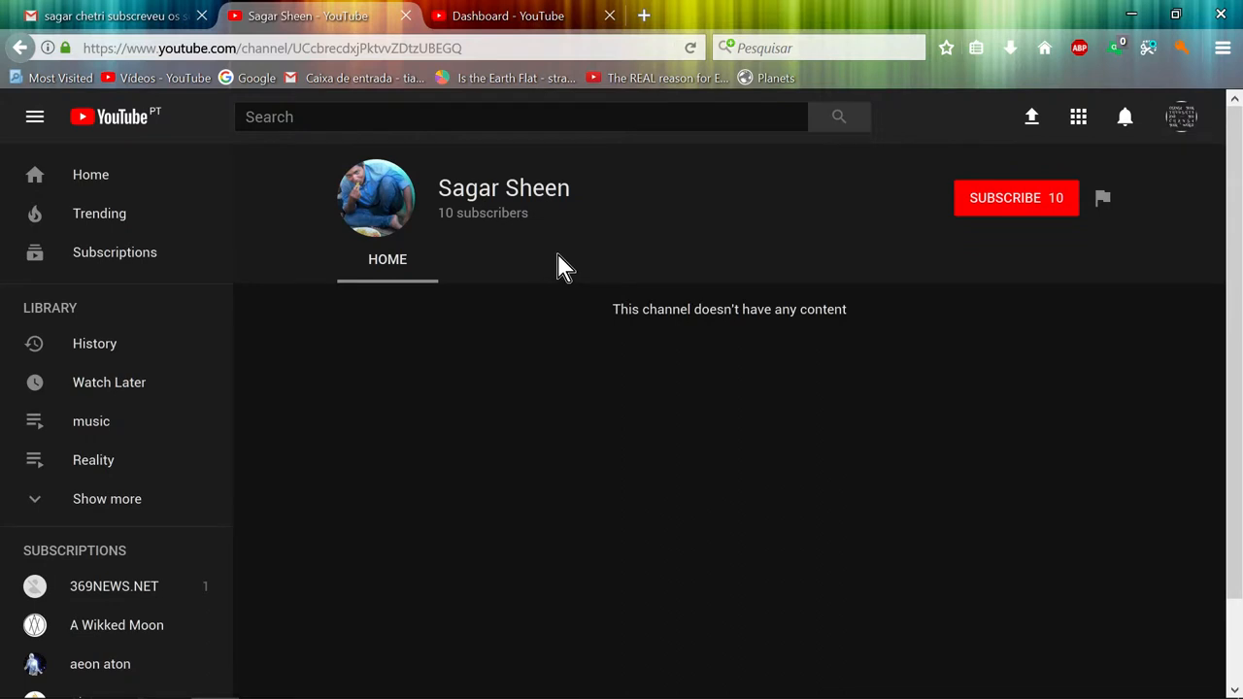
pyautogui.scroll(-3)
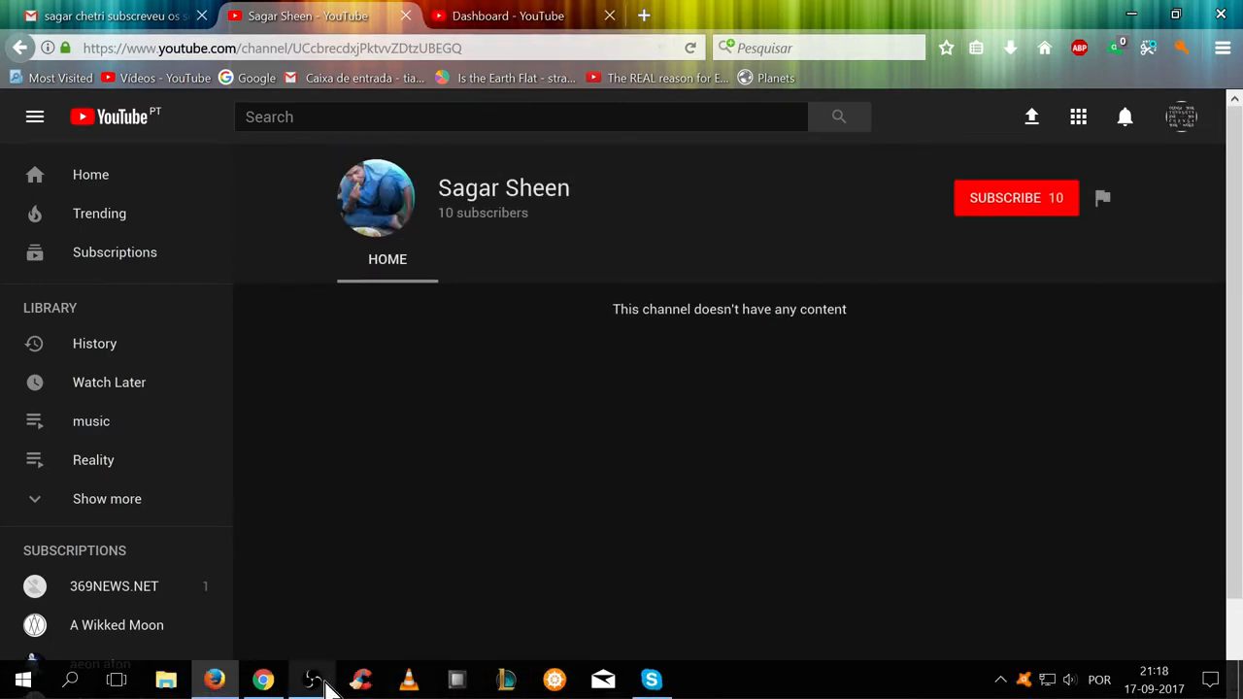
pyautogui.click(312, 678)
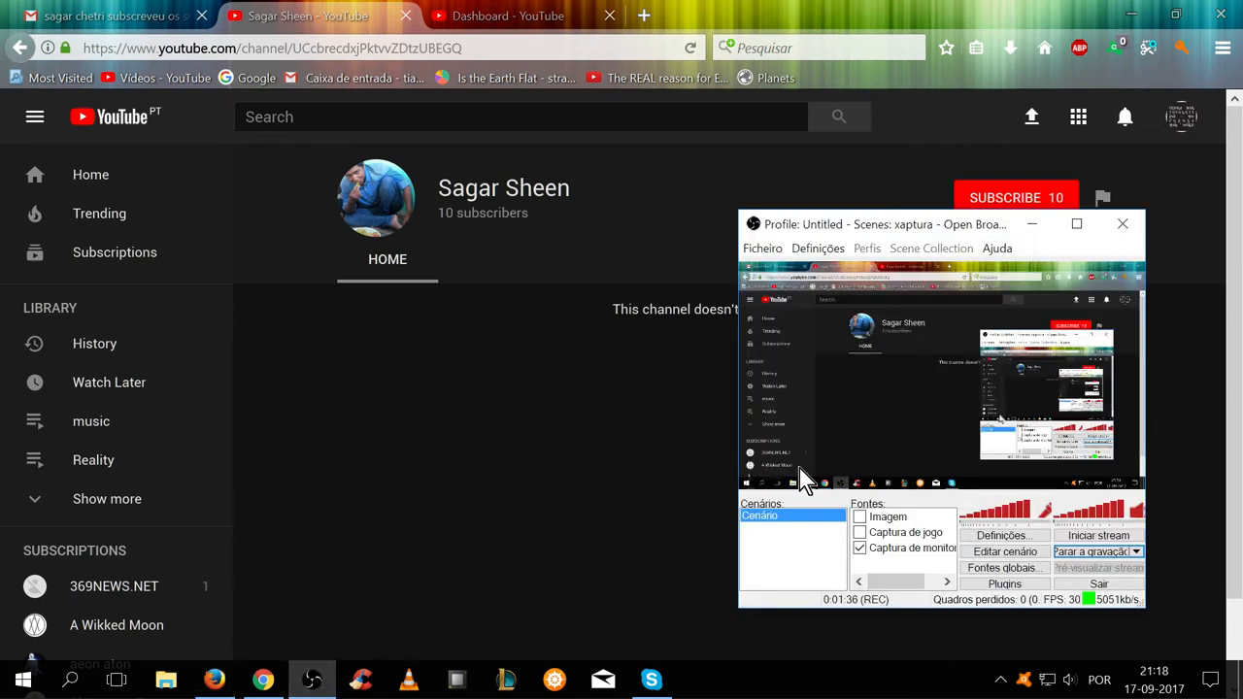